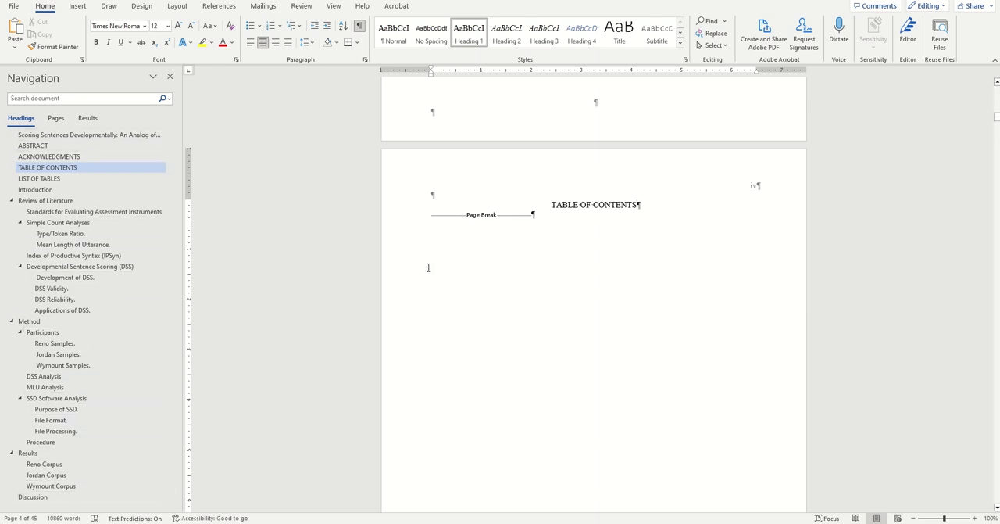
mouse_move(670, 194)
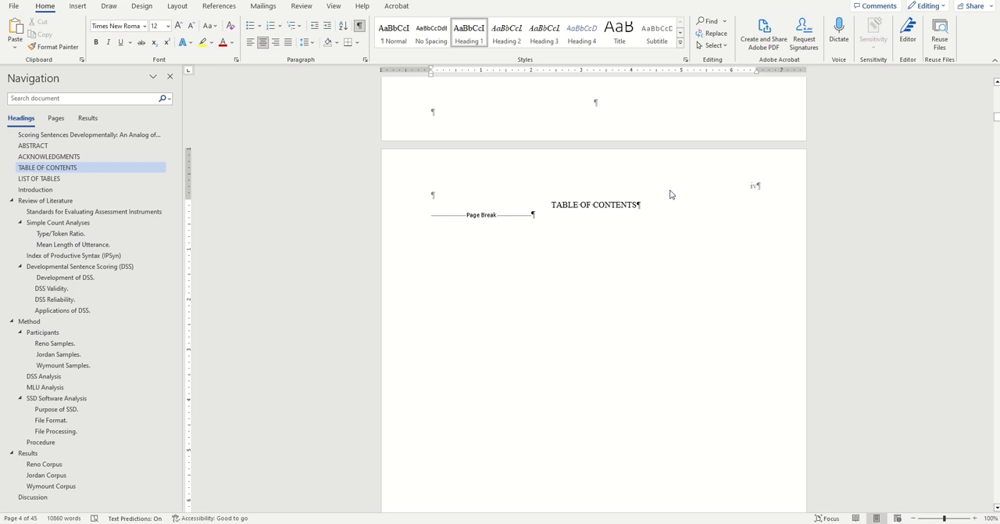
Browse the thesis sections in the Navigation pane, returning to the TABLE OF CONTENTS page
click(639, 204)
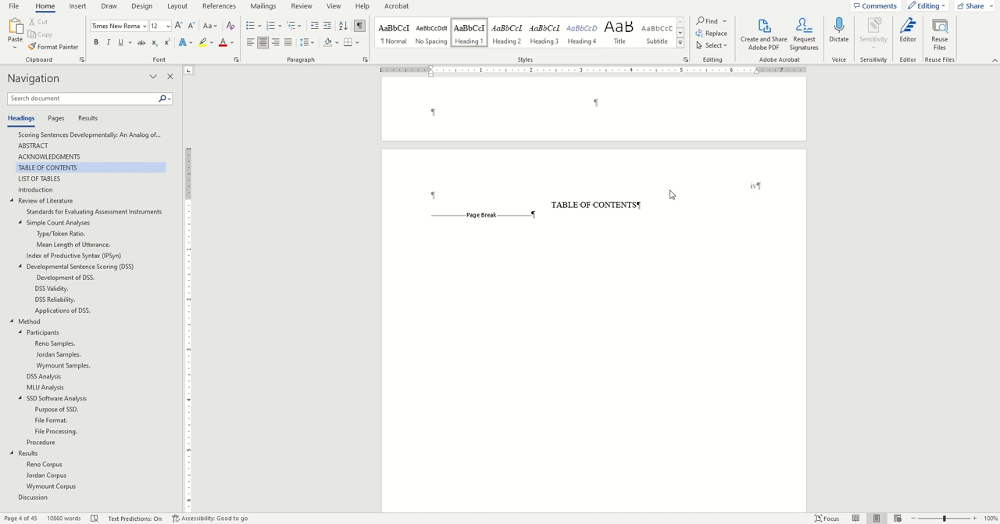
scroll(down, 3)
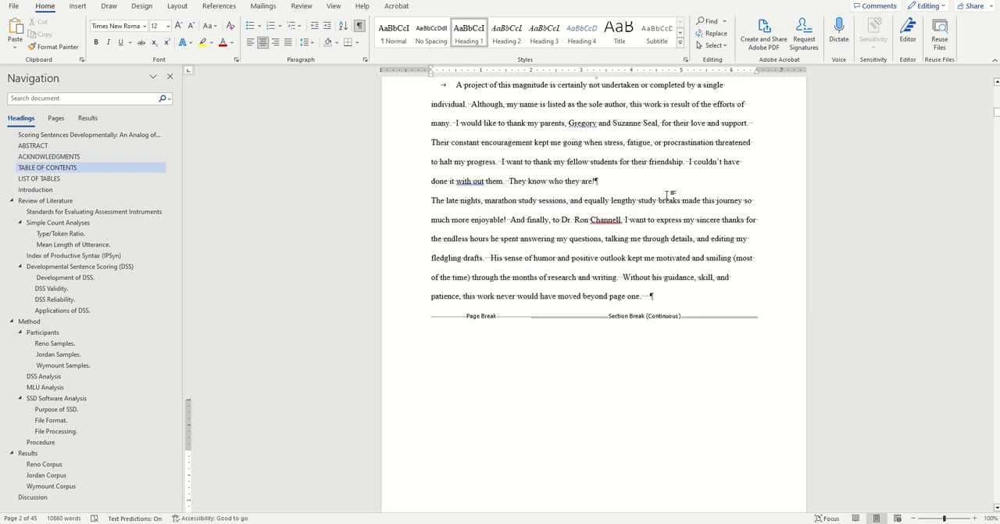
click(36, 190)
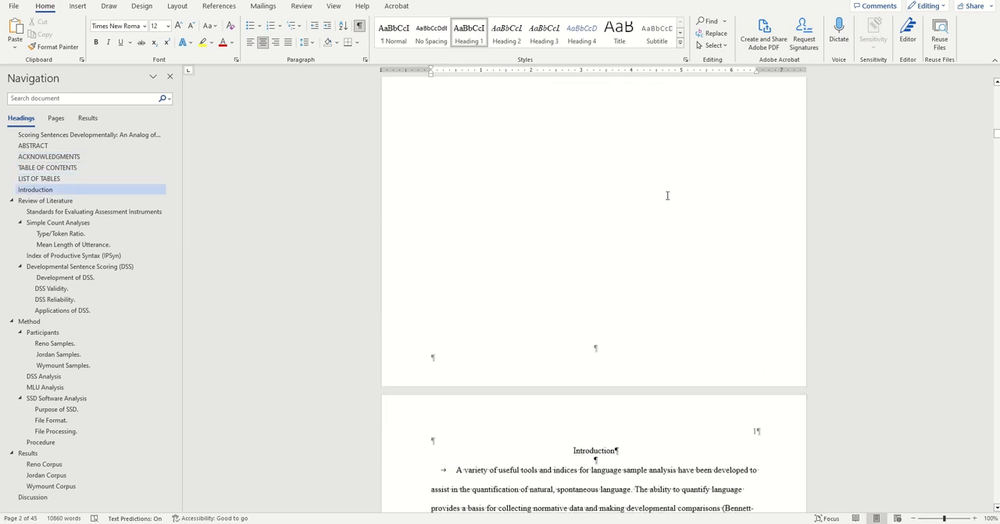
click(39, 179)
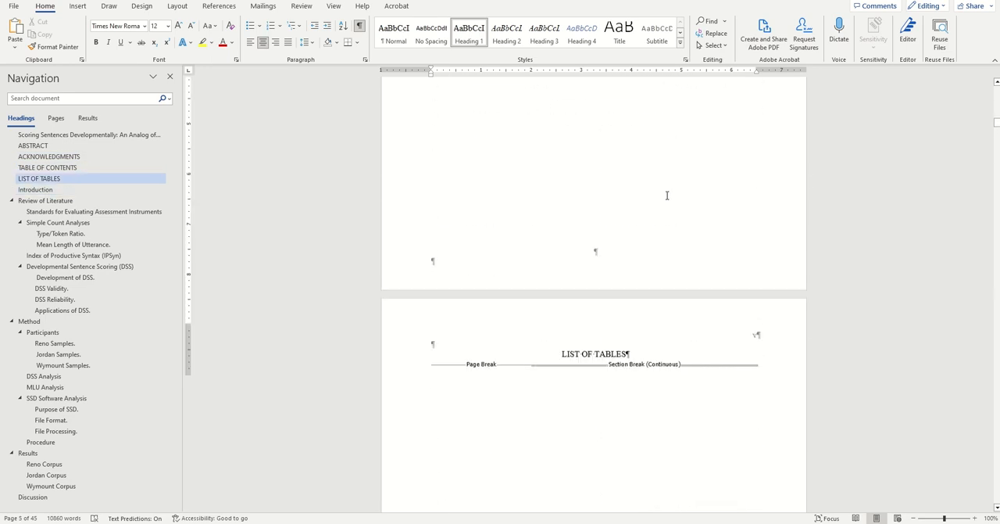
click(47, 168)
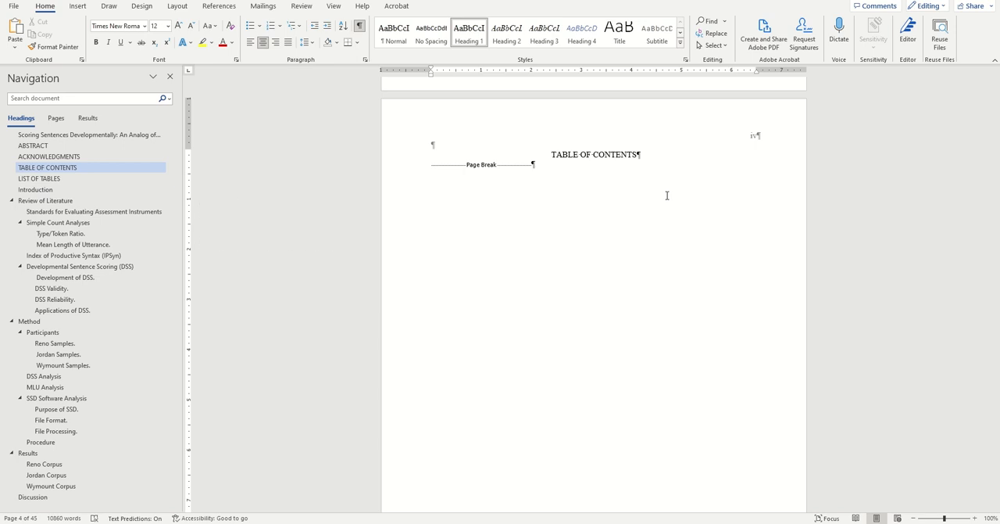
Place the cursor below the TABLE OF CONTENTS heading and open References > Table of Contents
click(639, 154)
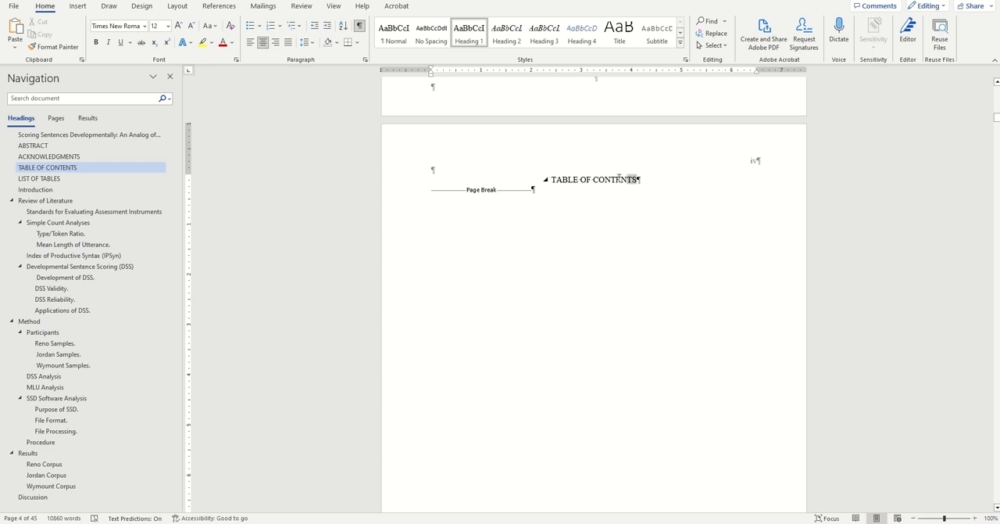
mouse_move(659, 180)
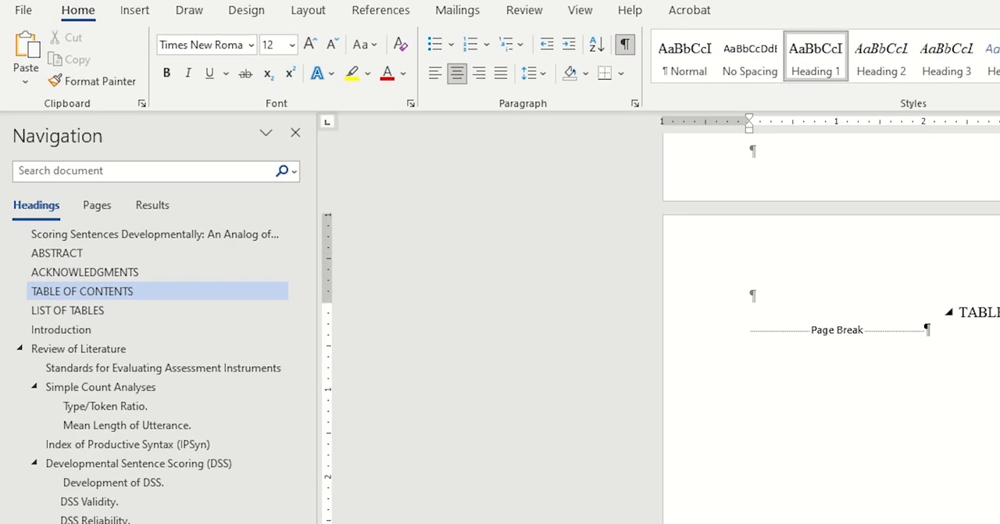
click(381, 10)
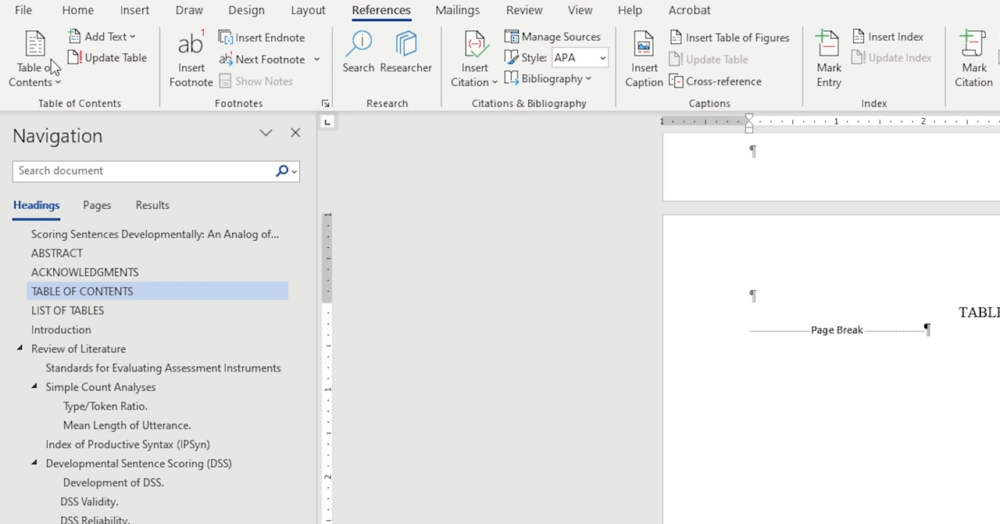
click(35, 58)
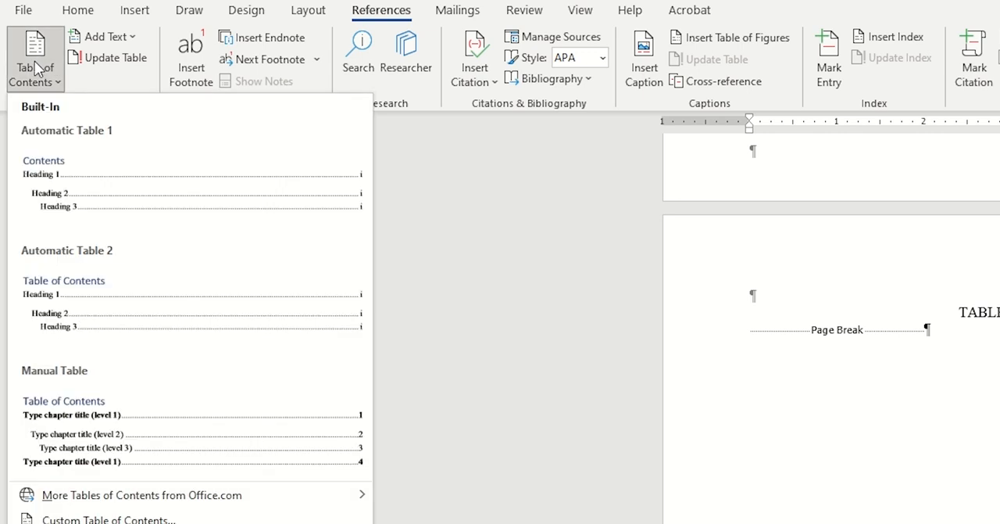
mouse_move(97, 170)
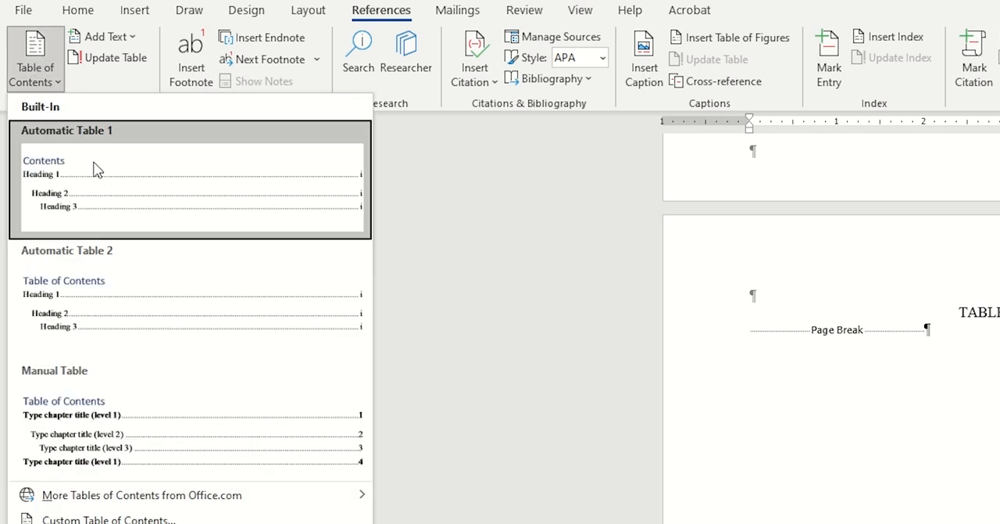
mouse_move(118, 175)
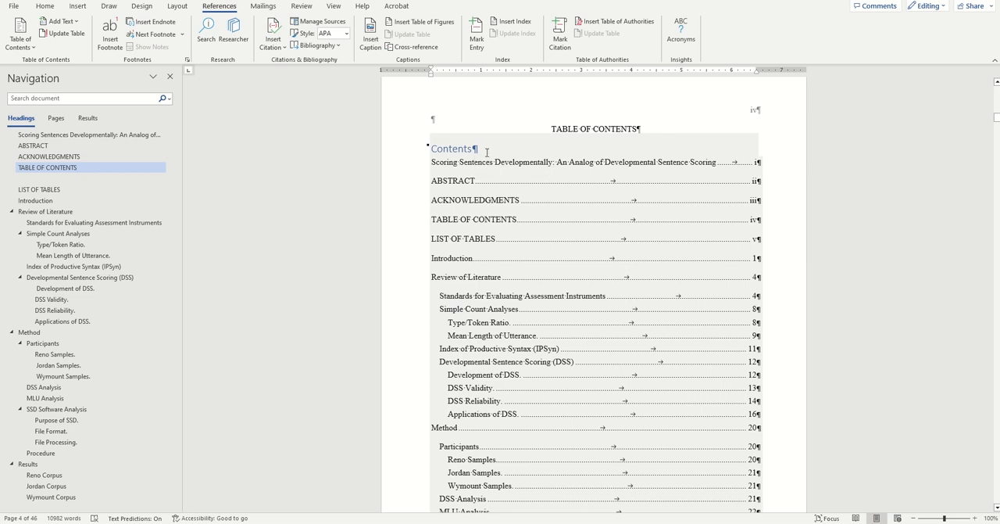
Delete the 'Contents' title and update the entire table of contents
click(452, 149)
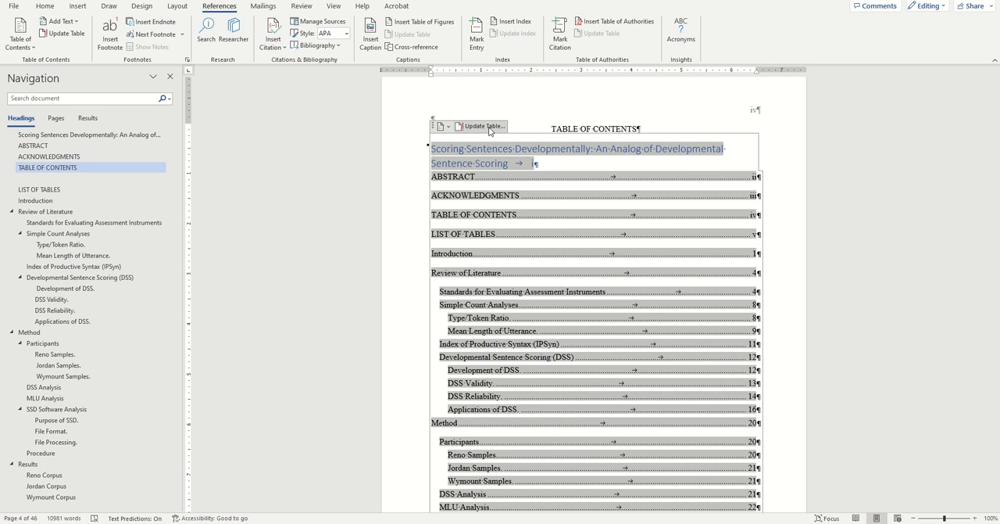
click(479, 126)
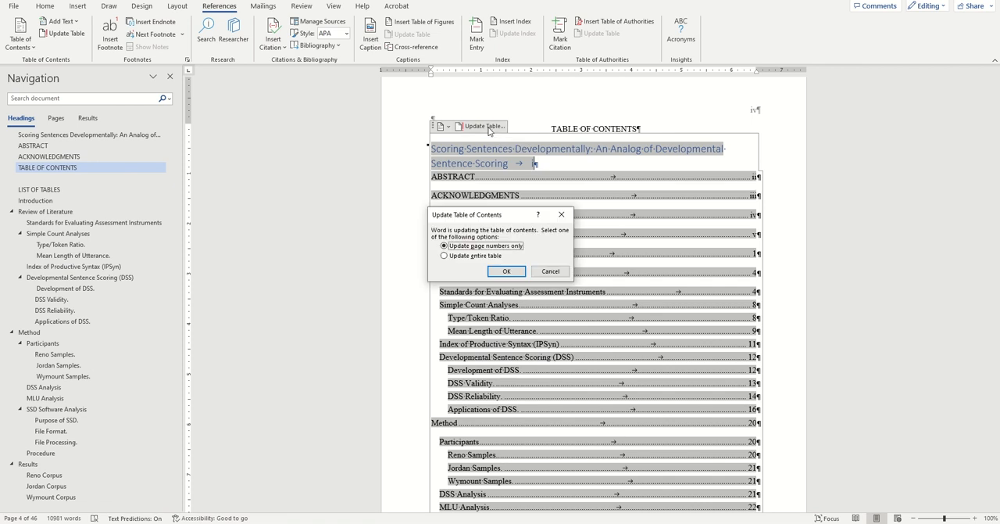
click(444, 255)
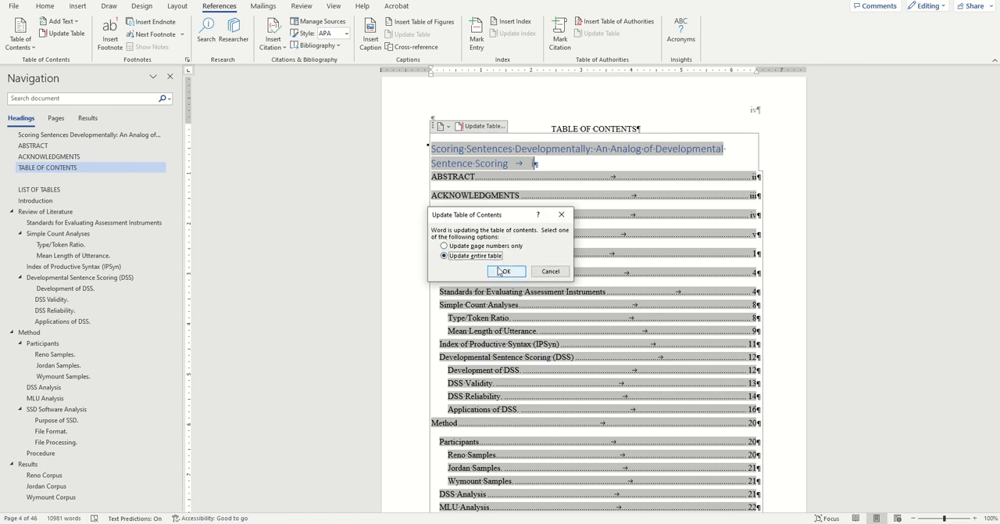
click(506, 270)
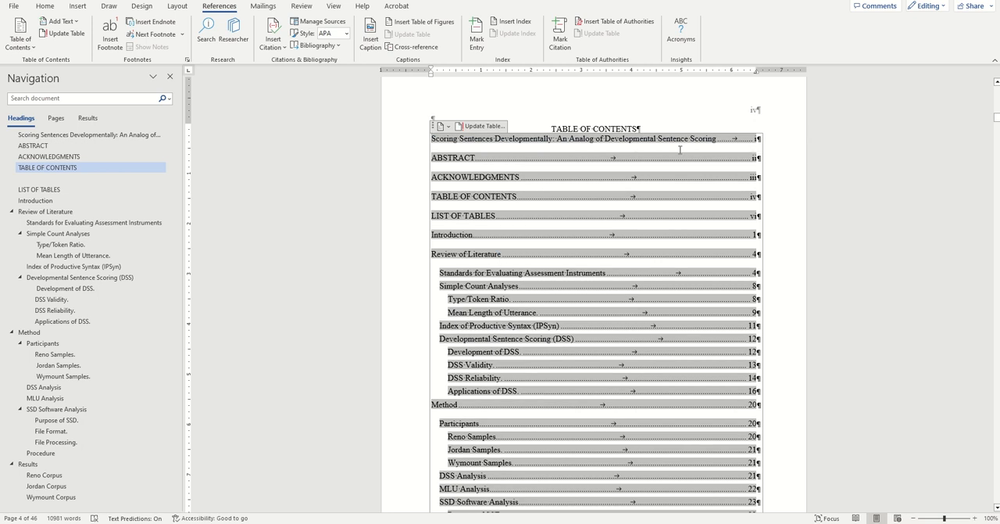
mouse_move(700, 144)
text(TITLE)
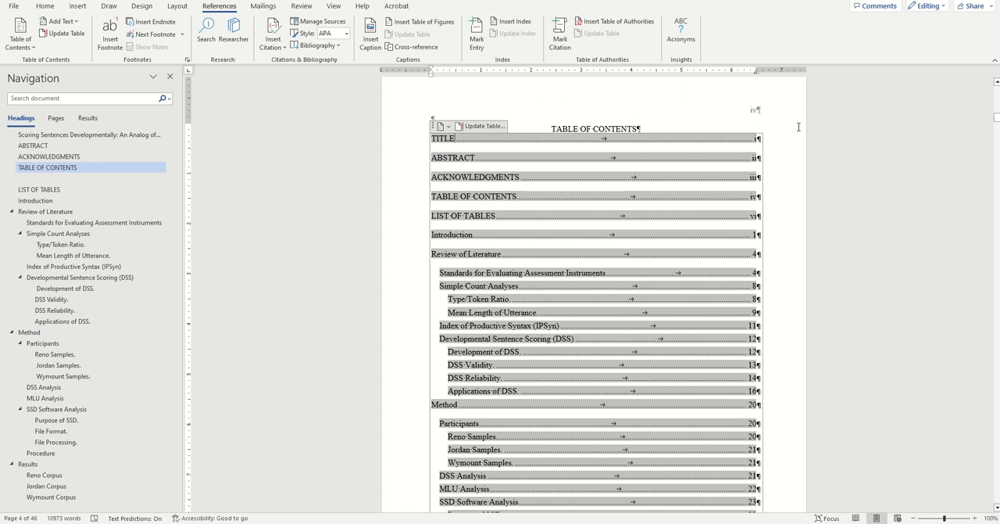
mouse_move(640, 155)
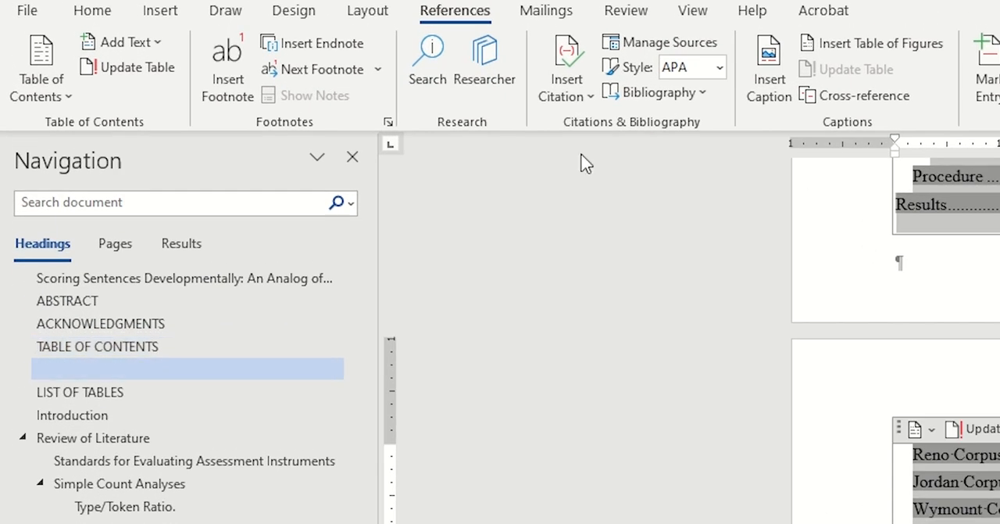
Set the table of contents line spacing to 2.0 from the Home ribbon
click(92, 10)
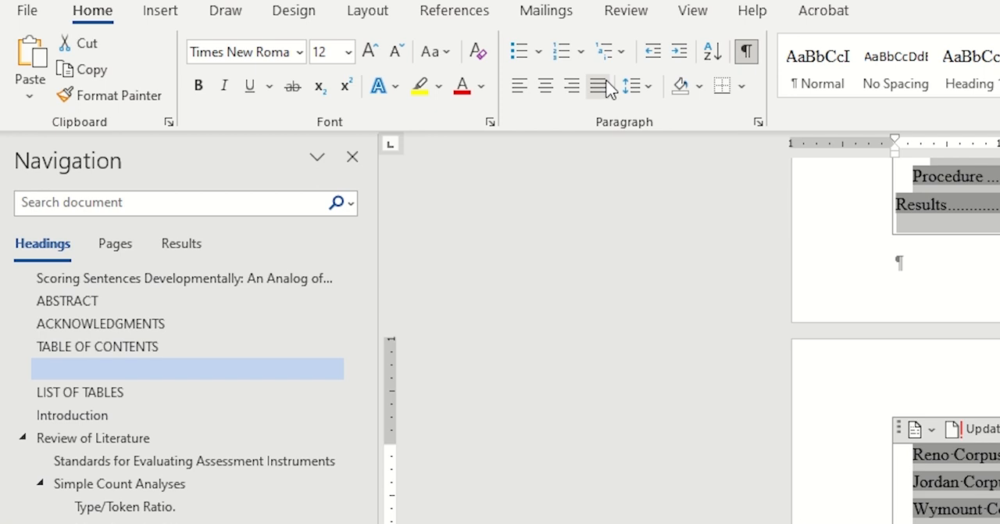
click(633, 85)
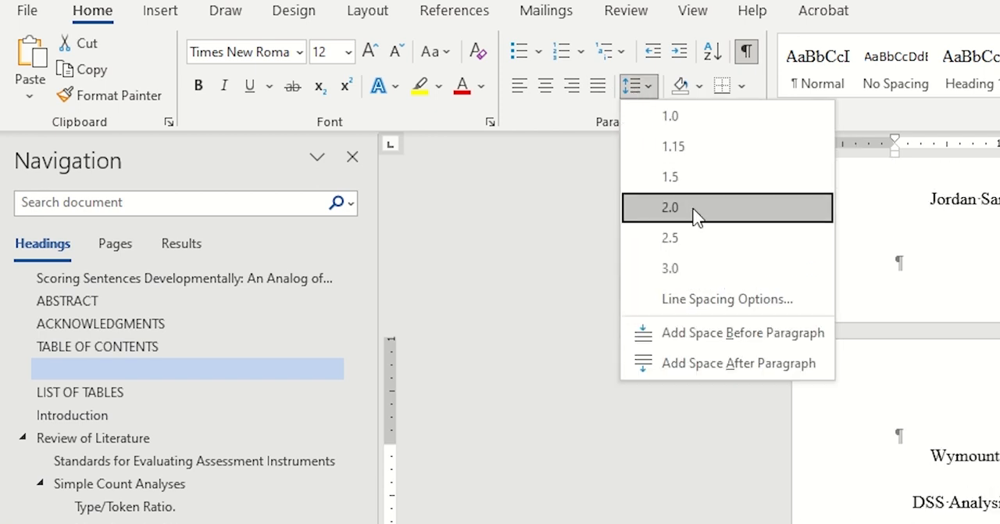
click(669, 207)
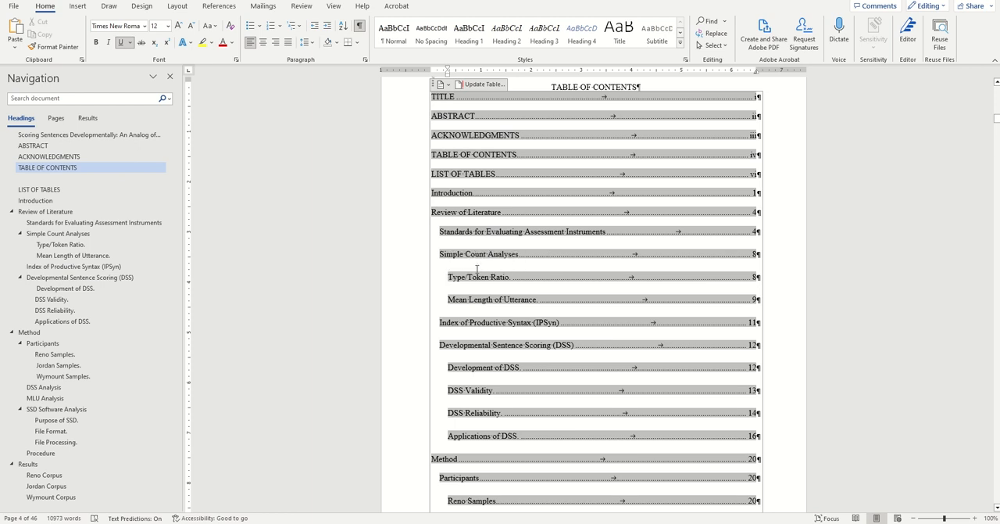
mouse_move(465, 212)
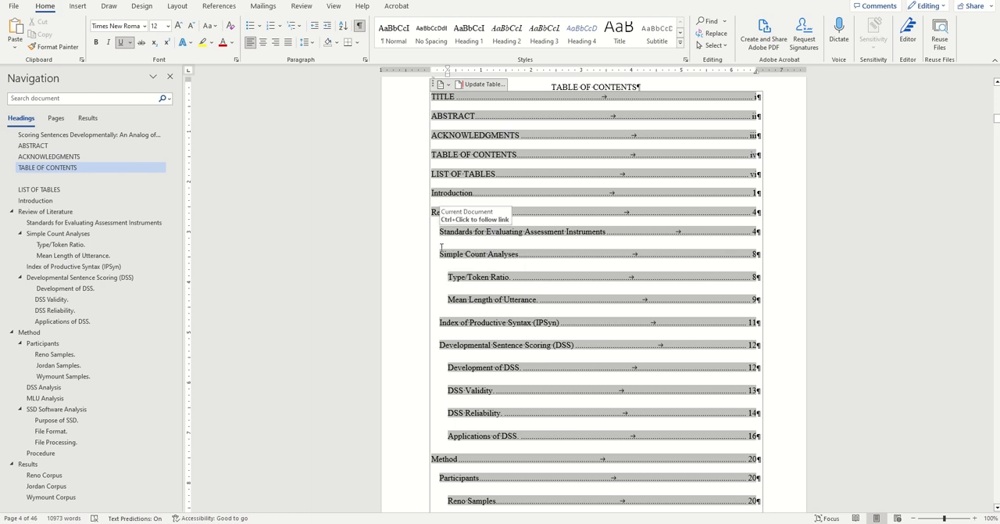
mouse_move(479, 254)
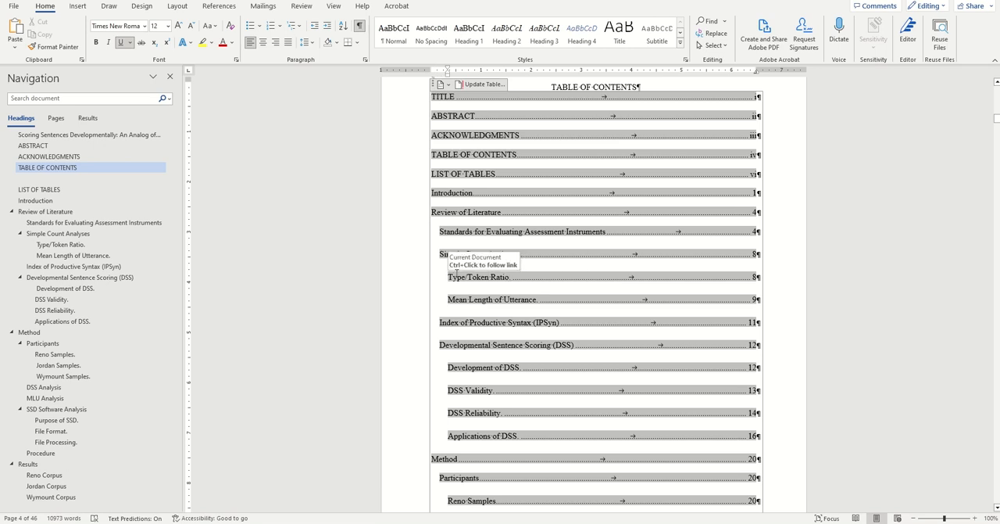
mouse_move(381, 192)
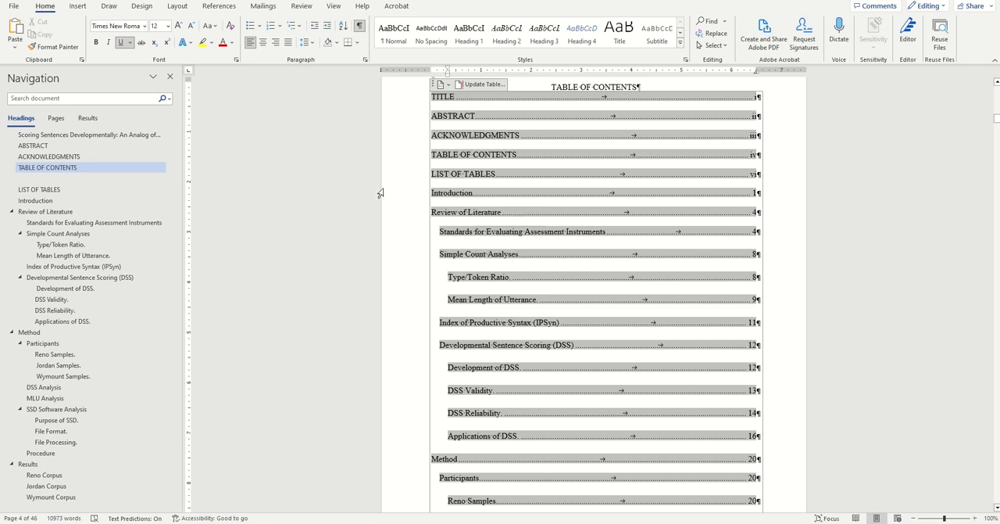
Show the ruler from the View options
click(333, 6)
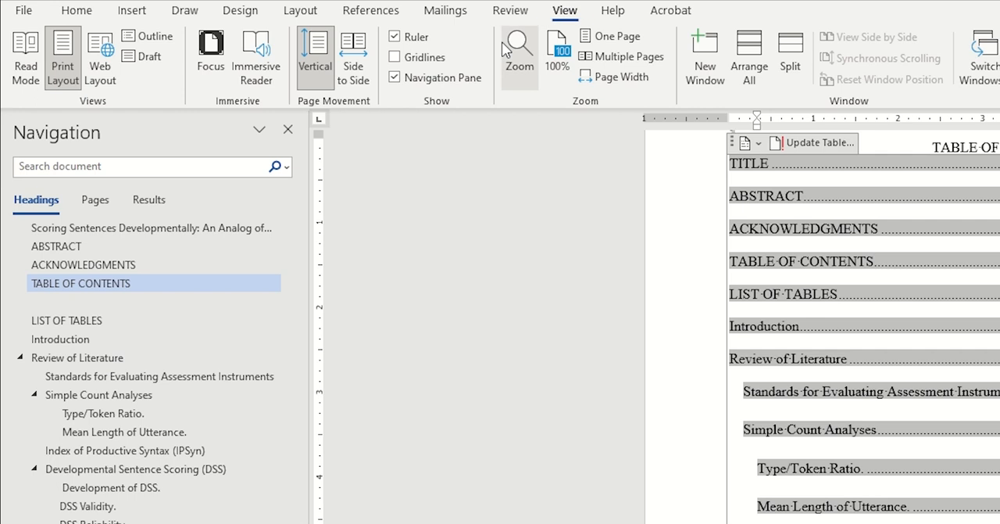
mouse_move(395, 36)
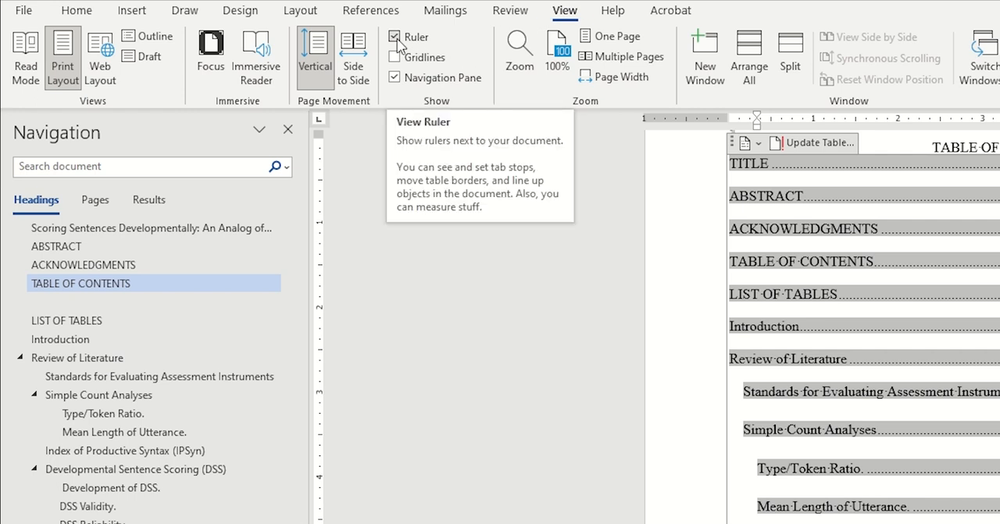
click(396, 37)
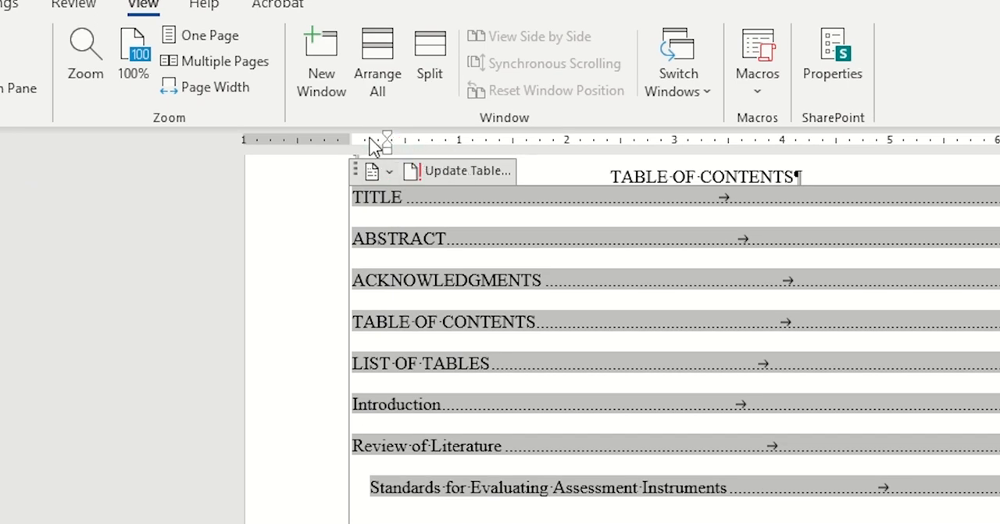
mouse_move(389, 143)
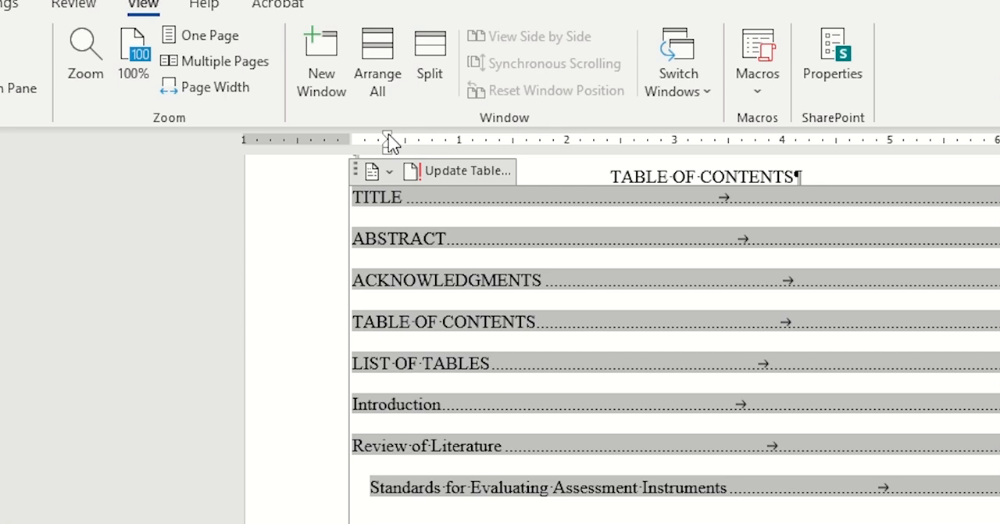
mouse_move(386, 139)
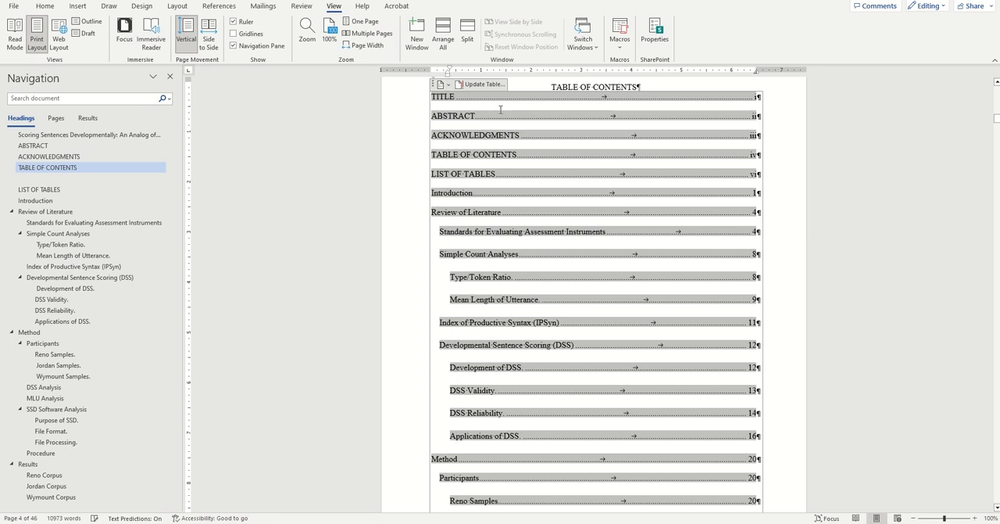
mouse_move(451, 72)
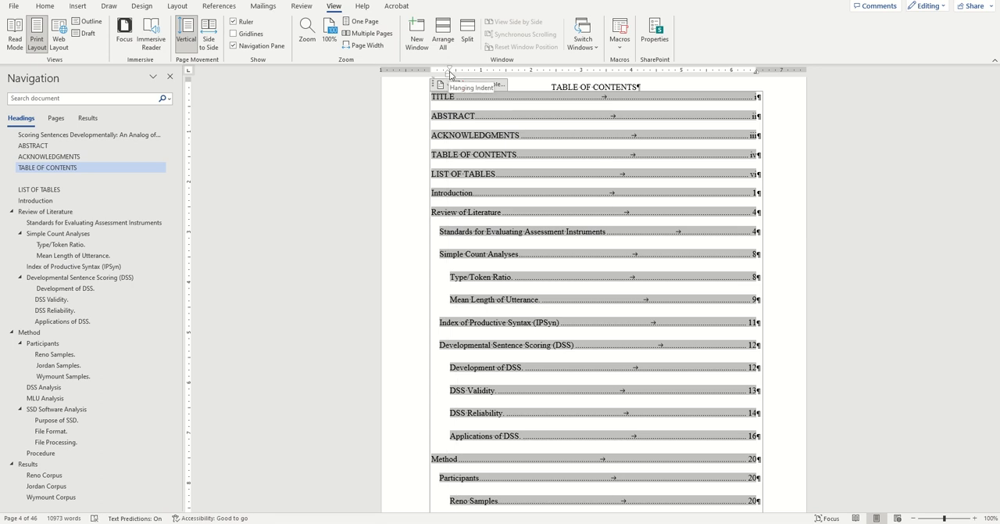
Update only the table of contents page numbers, then go to the LIST OF TABLES page
scroll(down, 3)
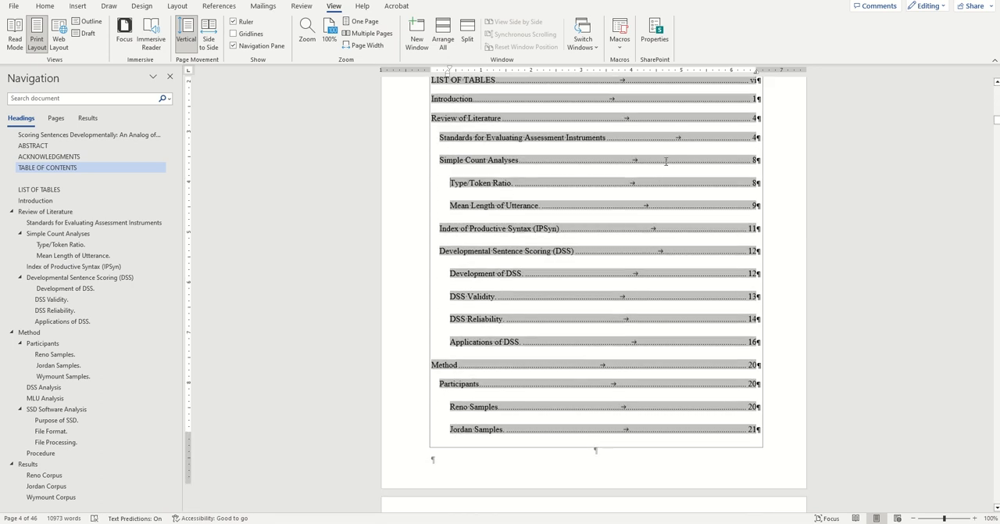
scroll(down, 3)
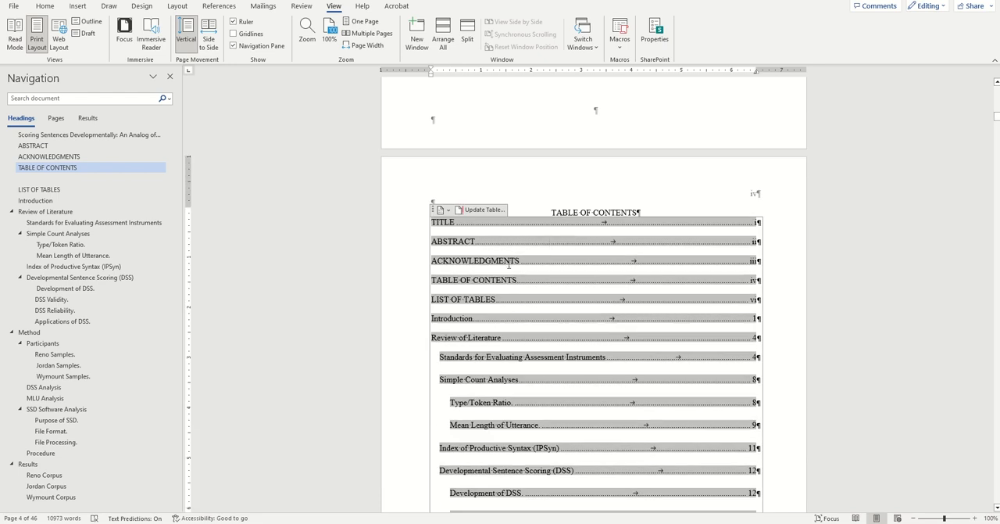
right_click(509, 265)
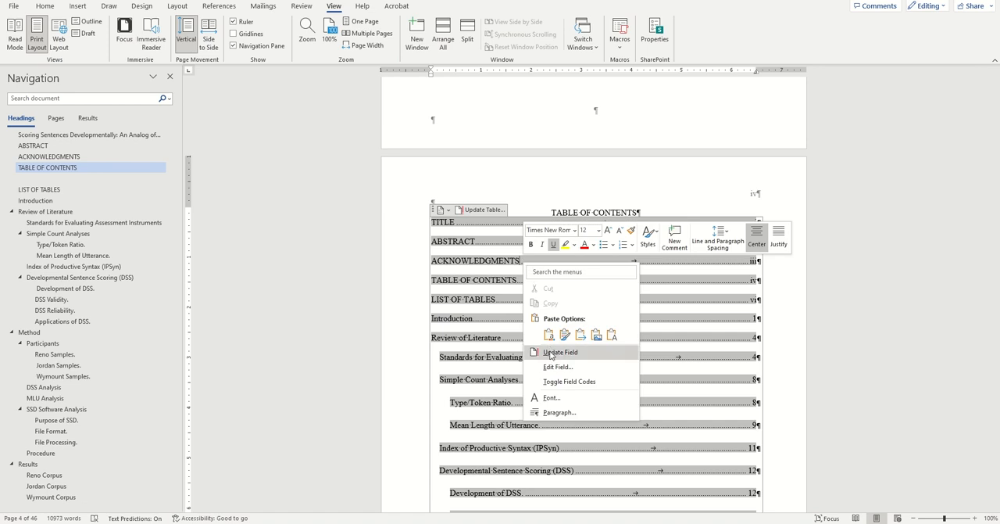
click(559, 352)
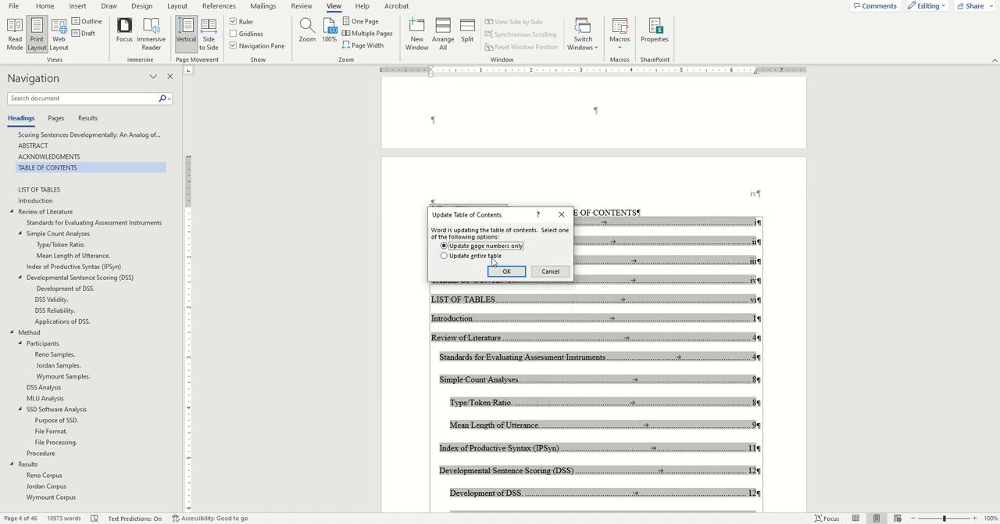
click(444, 256)
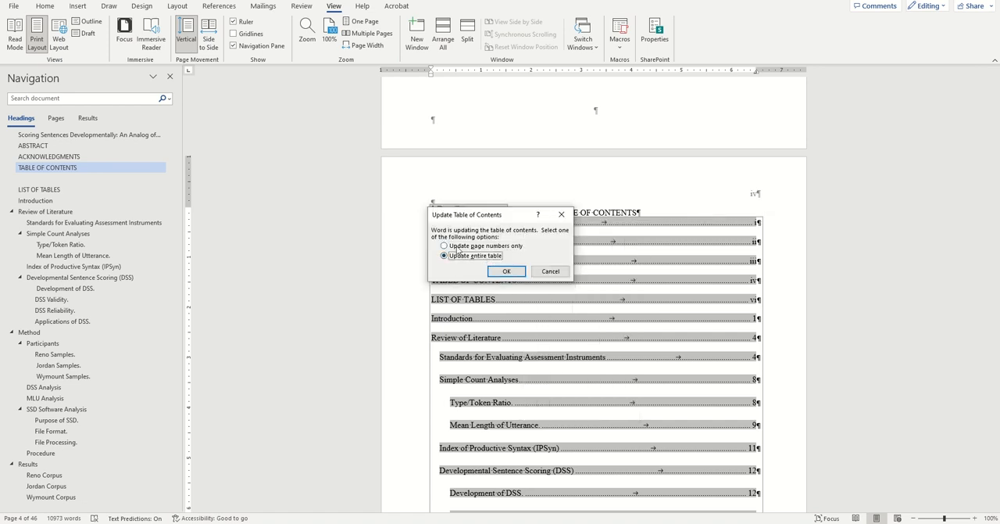
click(444, 246)
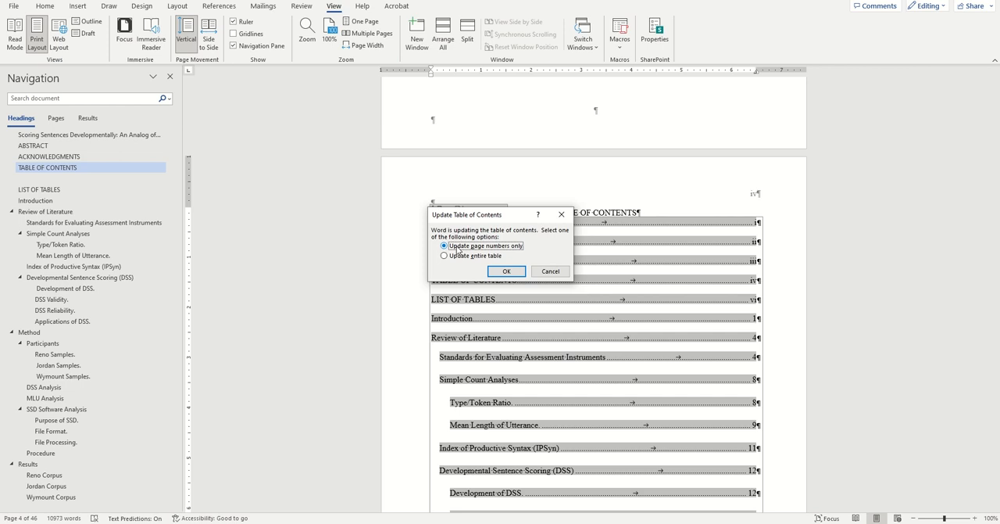
click(507, 270)
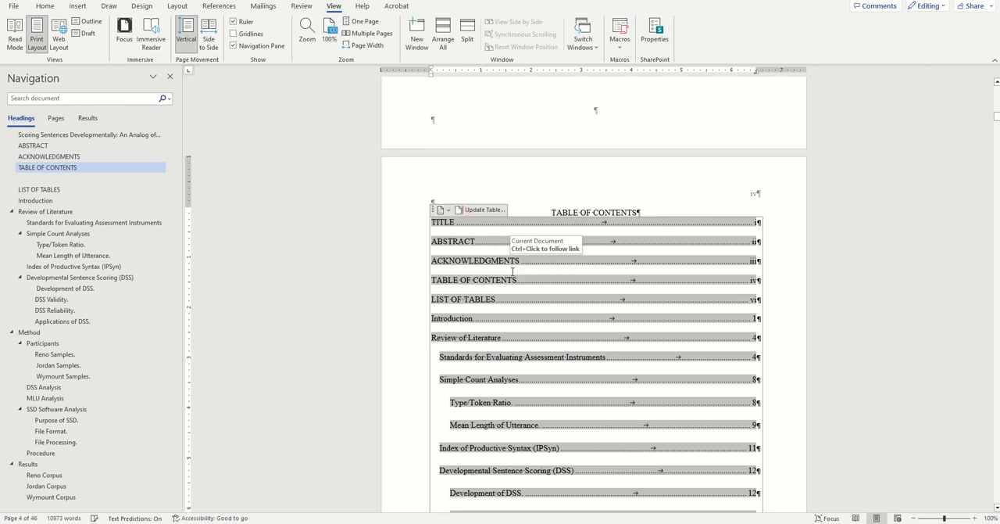
scroll(down, 3)
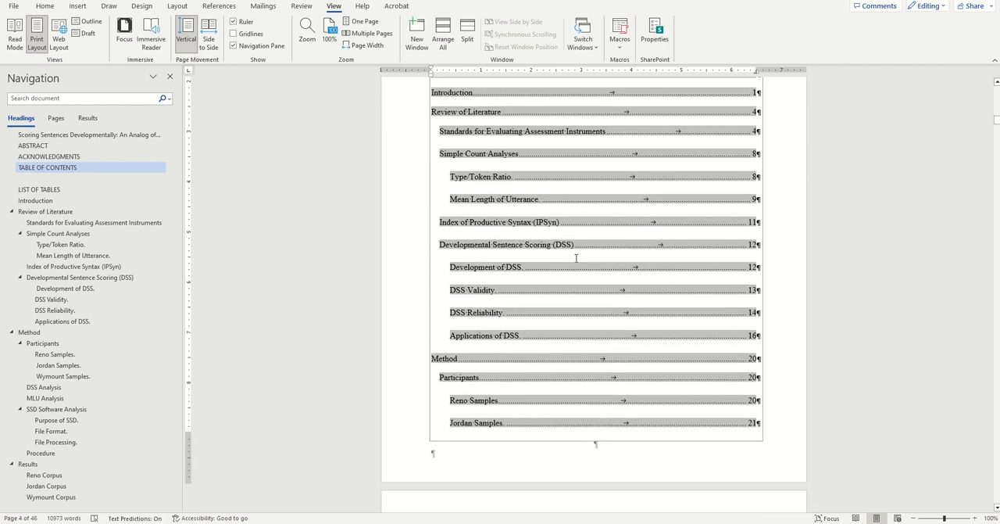
click(39, 189)
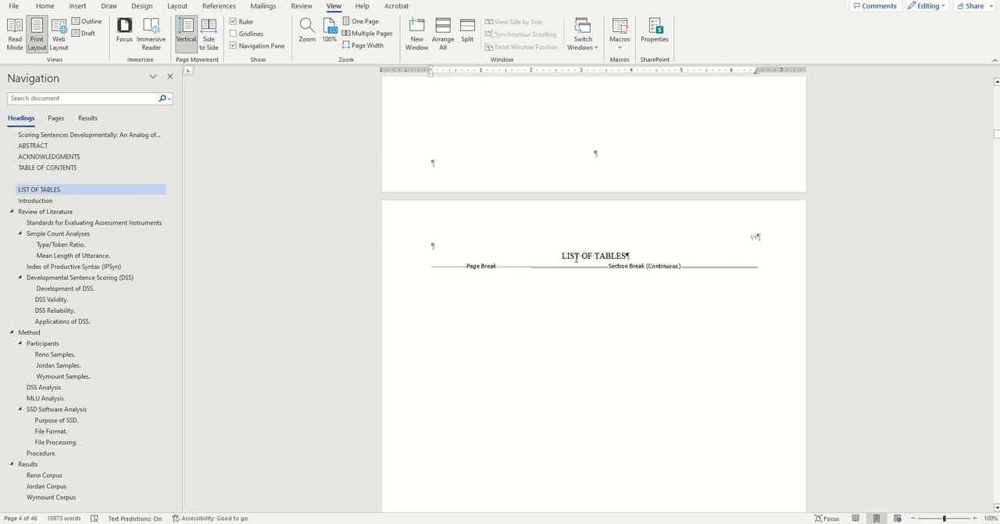